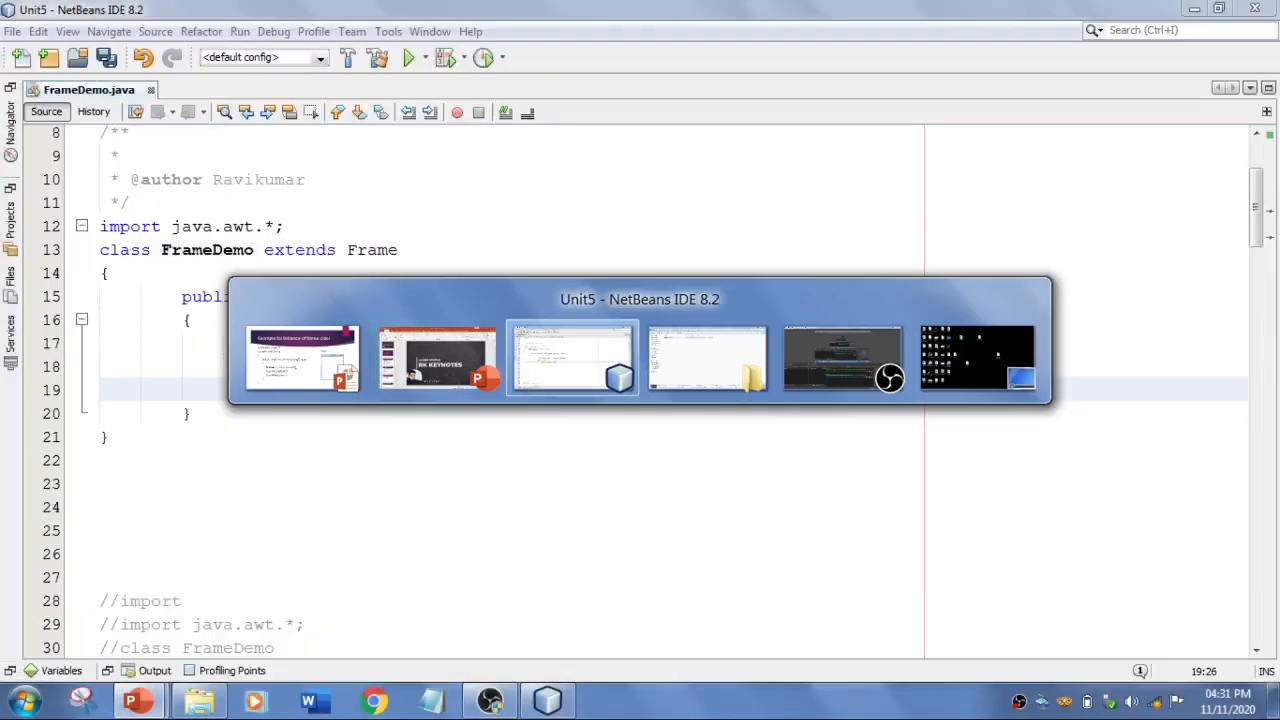
Save and run FrameDemo, check the blank 300×300 window, then close it.
{"action": "key", "text": "alt+tab"}
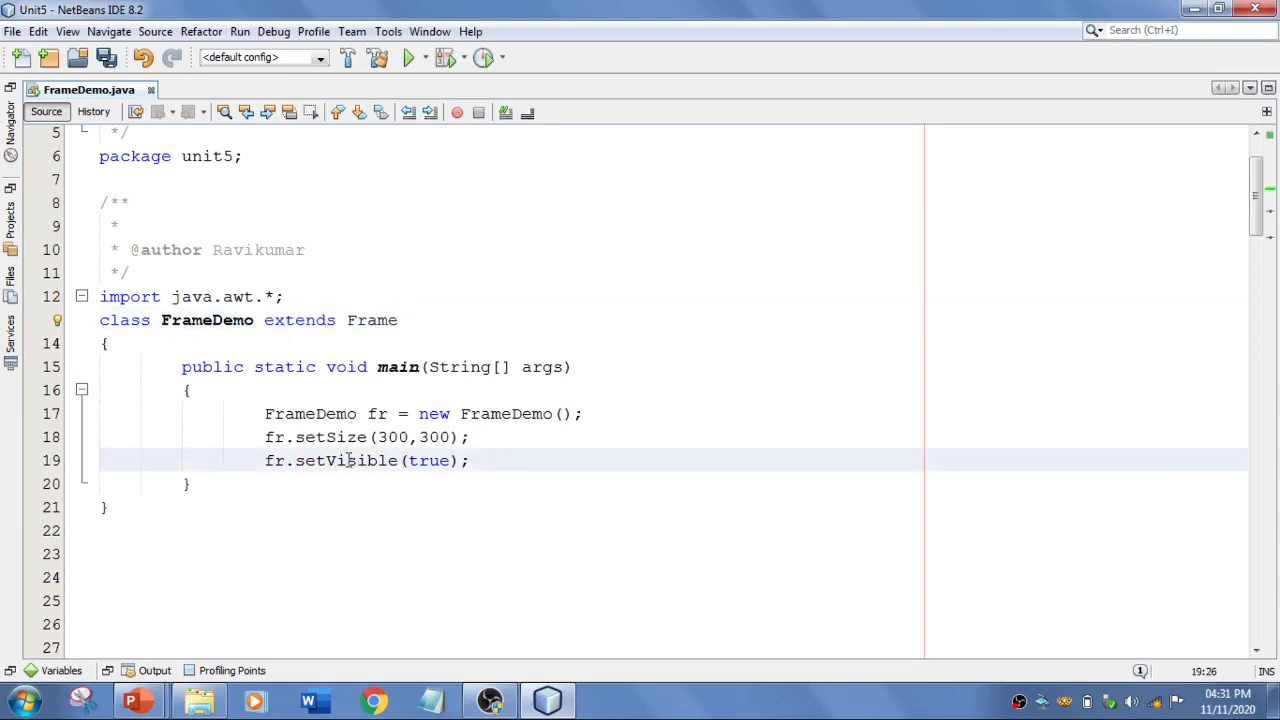
{"action": "left_click", "coordinate": [239, 31]}
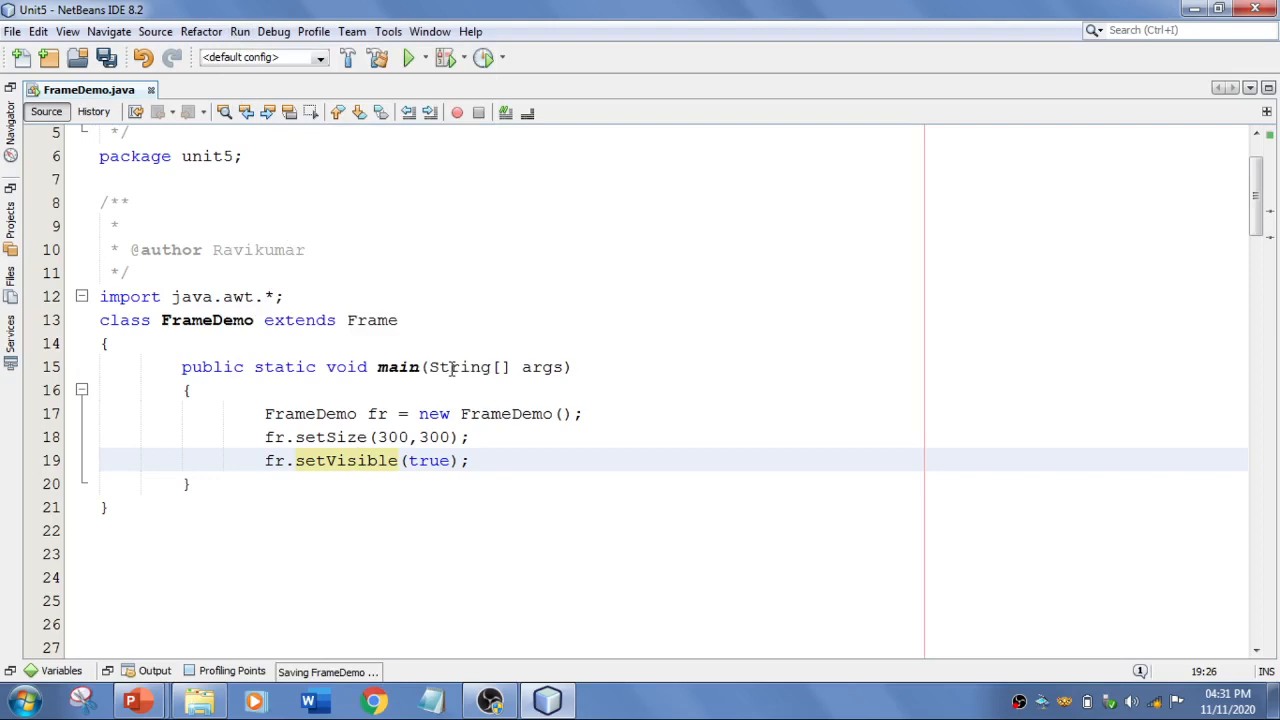
{"action": "left_click", "coordinate": [408, 57]}
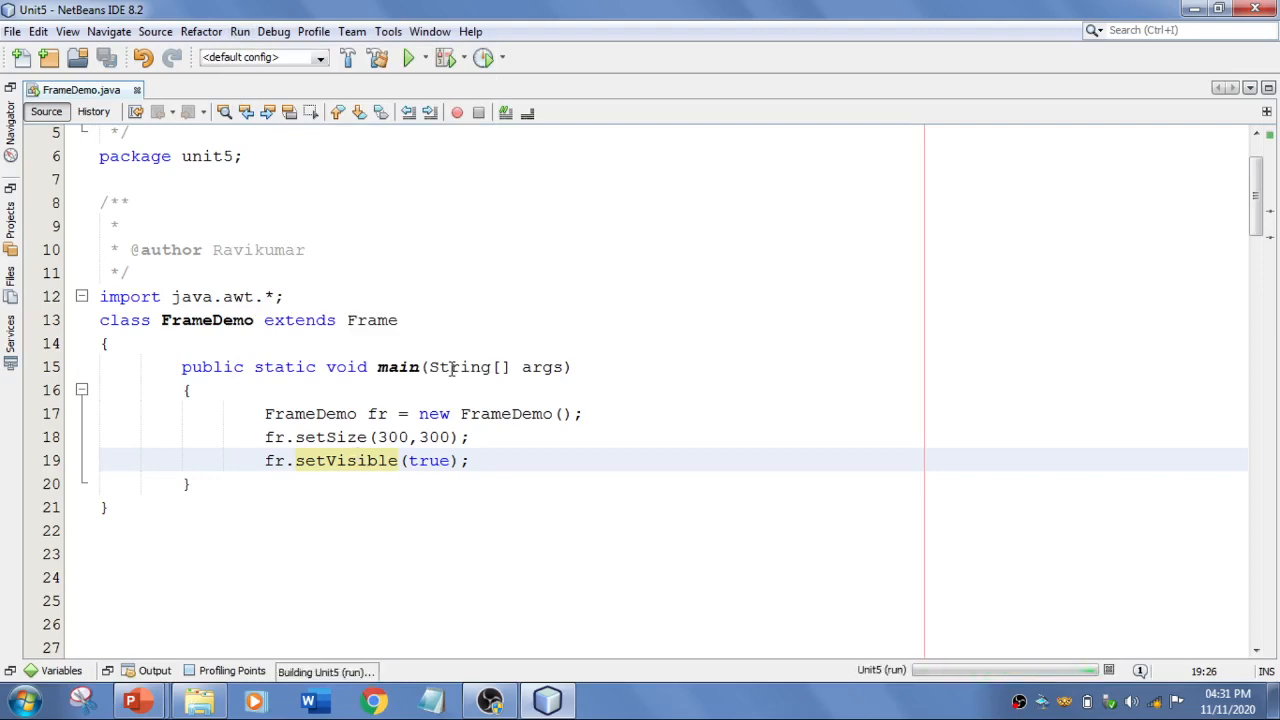
{"action": "left_click", "coordinate": [408, 57]}
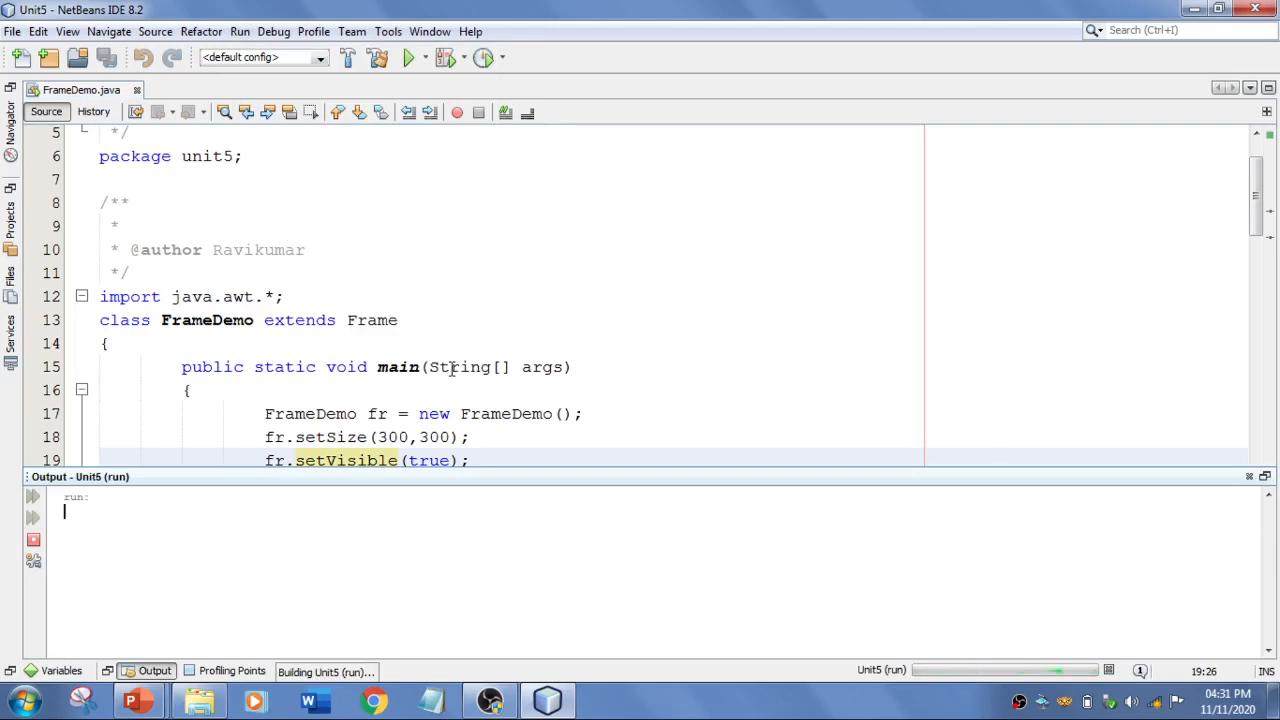
{"action": "left_click", "coordinate": [408, 57]}
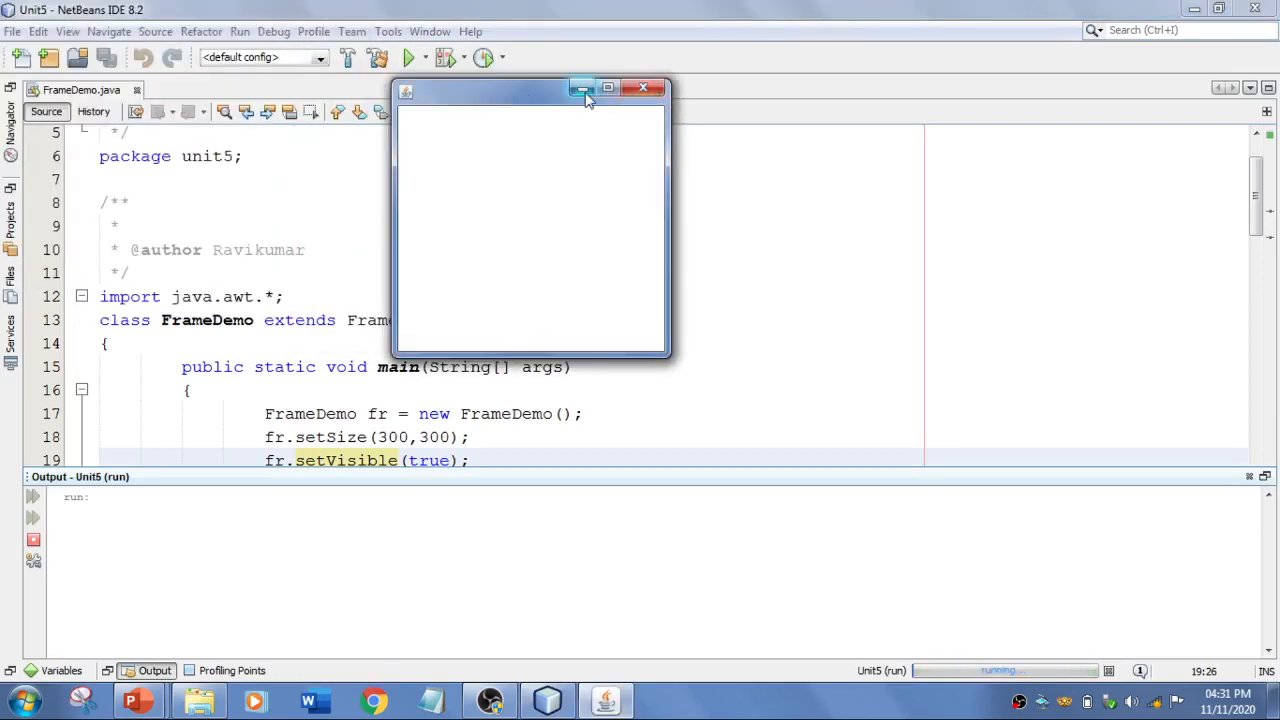
{"action": "mouse_move", "coordinate": [607, 88]}
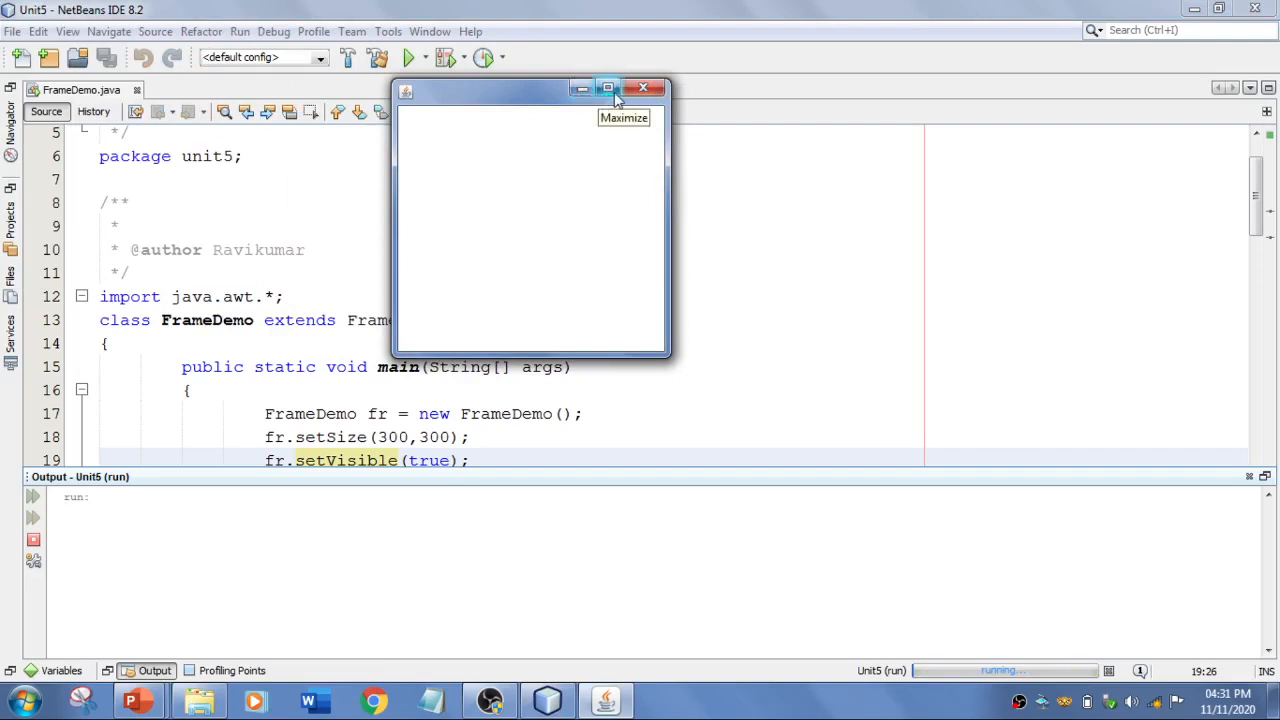
{"action": "mouse_move", "coordinate": [643, 89]}
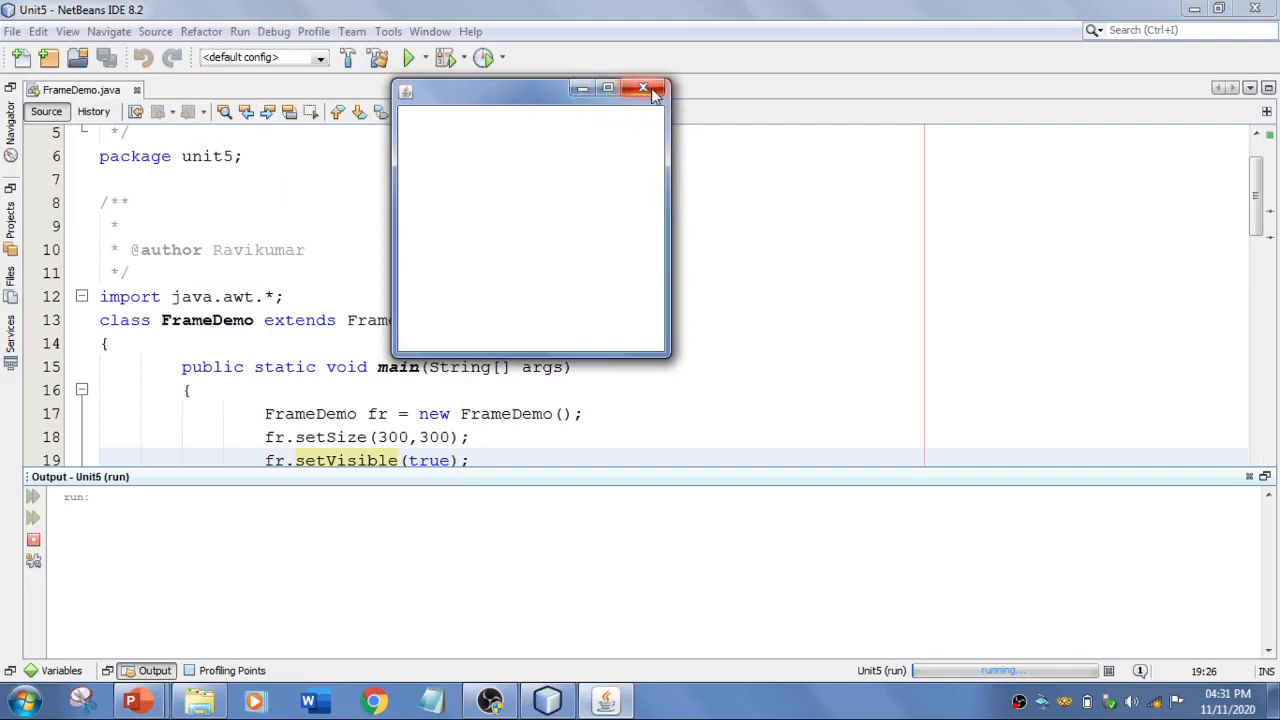
{"action": "left_click", "coordinate": [643, 88]}
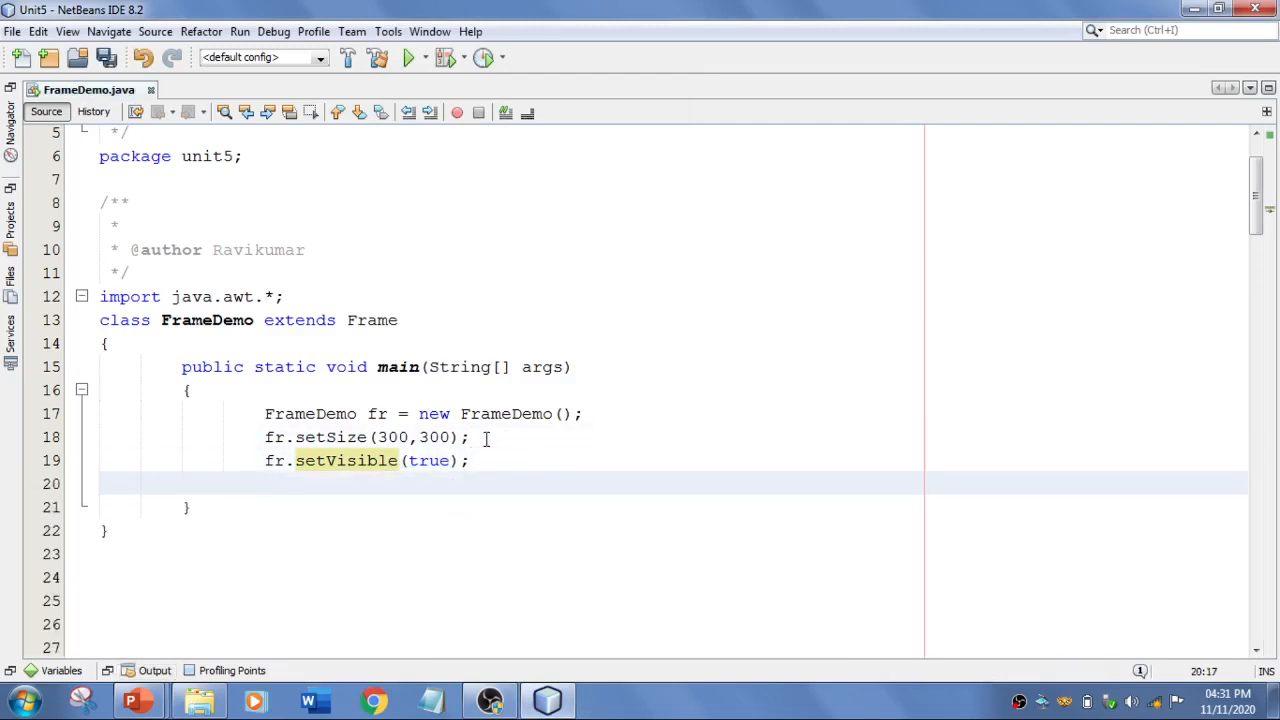
Add fr.setTitle("RK_KEYNOTES"); after setVisible, fixing the typo, and save.
{"action": "type", "text": "fr."}
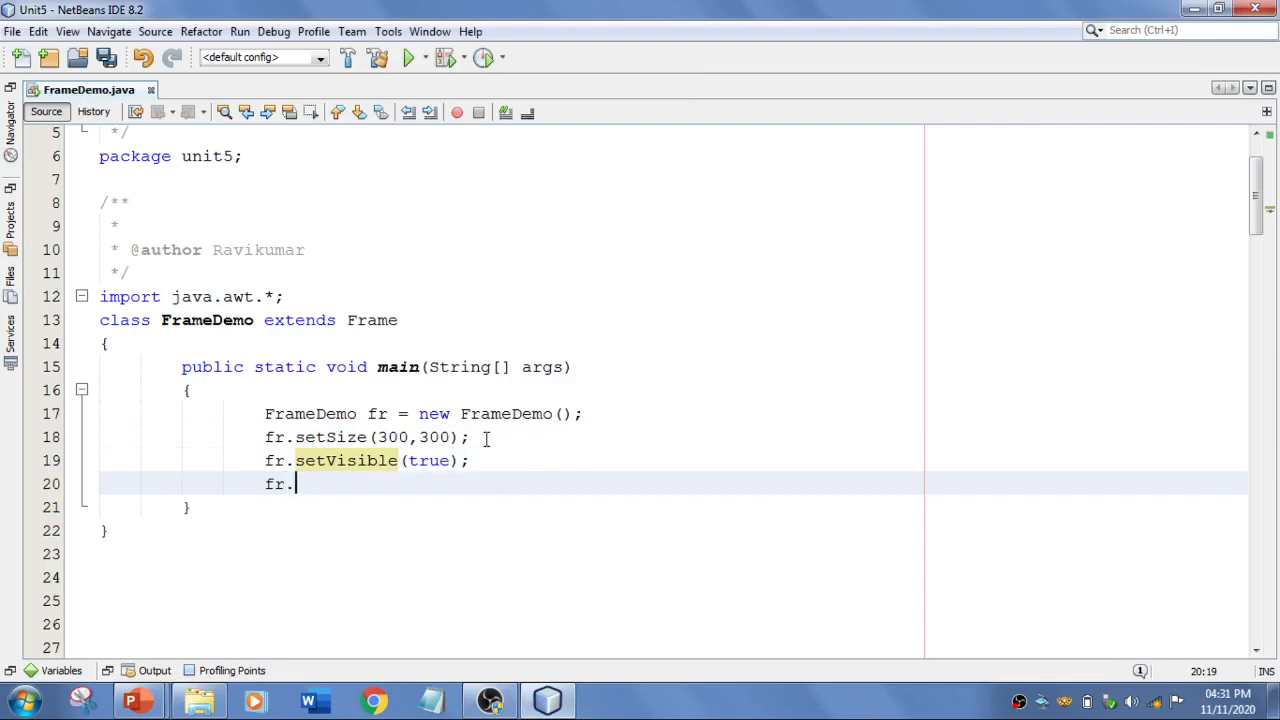
{"action": "type", "text": "setTitile"}
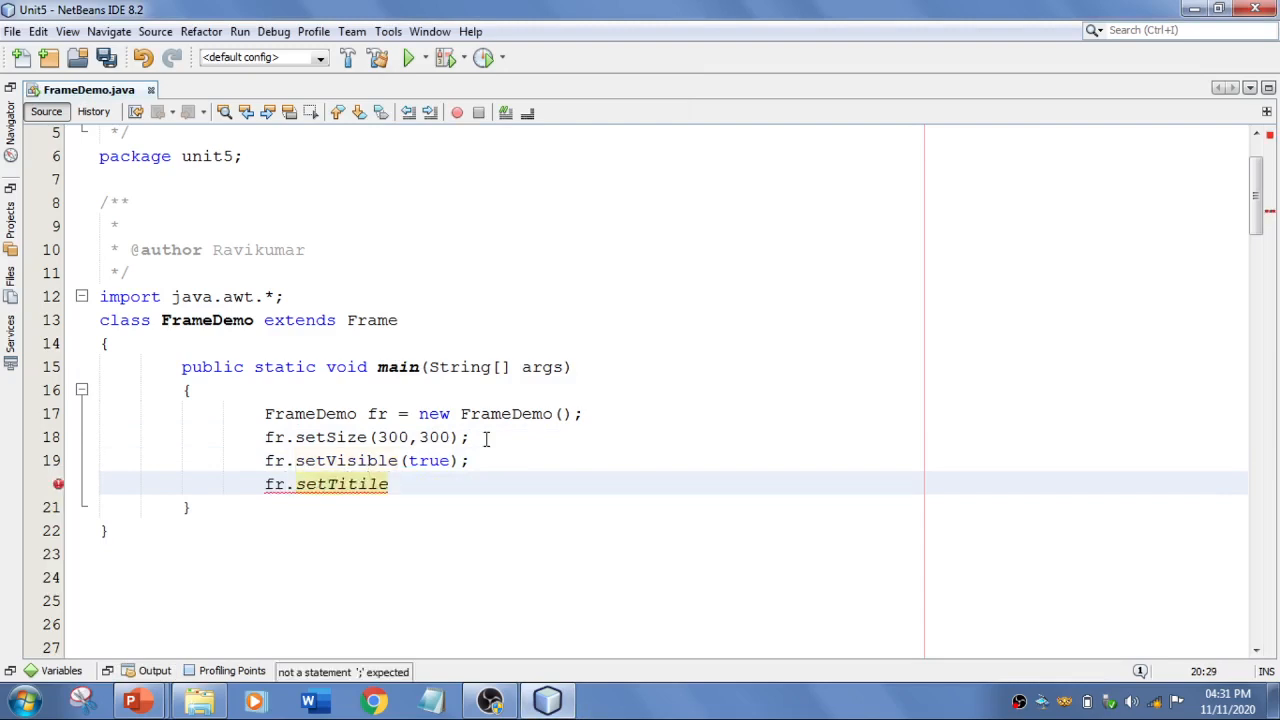
{"action": "key", "text": "Backspace"}
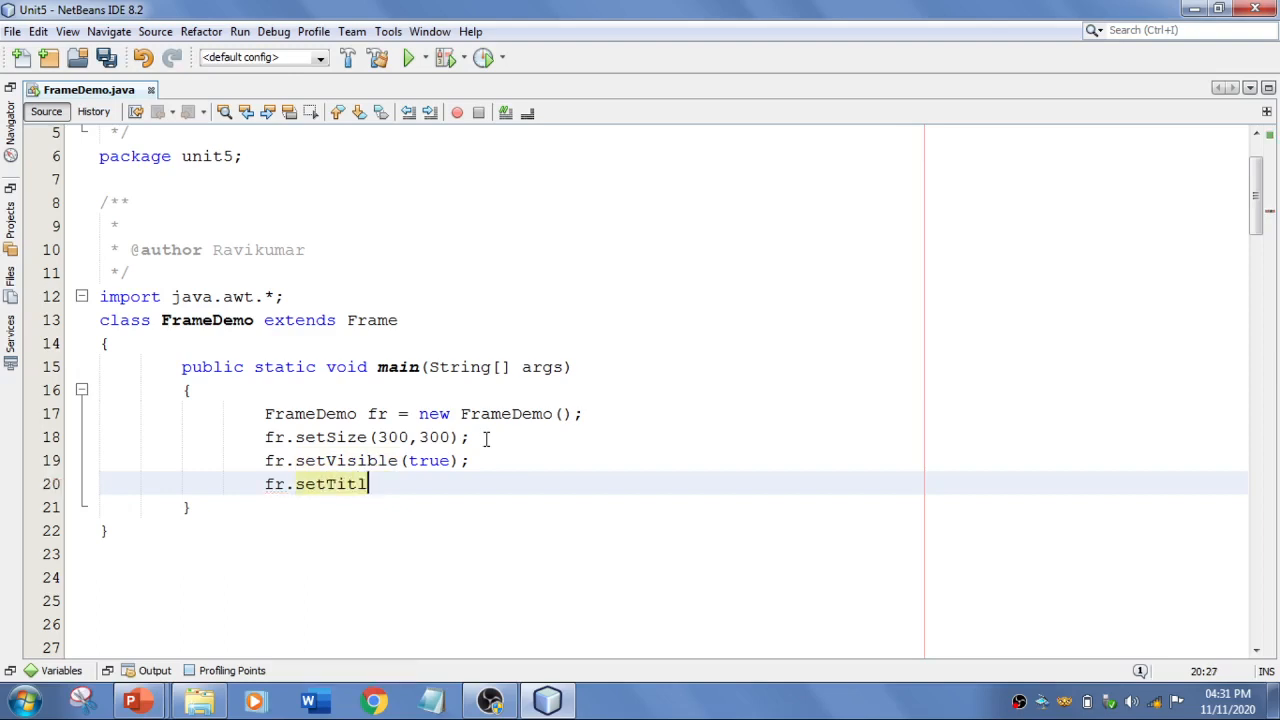
{"action": "type", "text": "e()"}
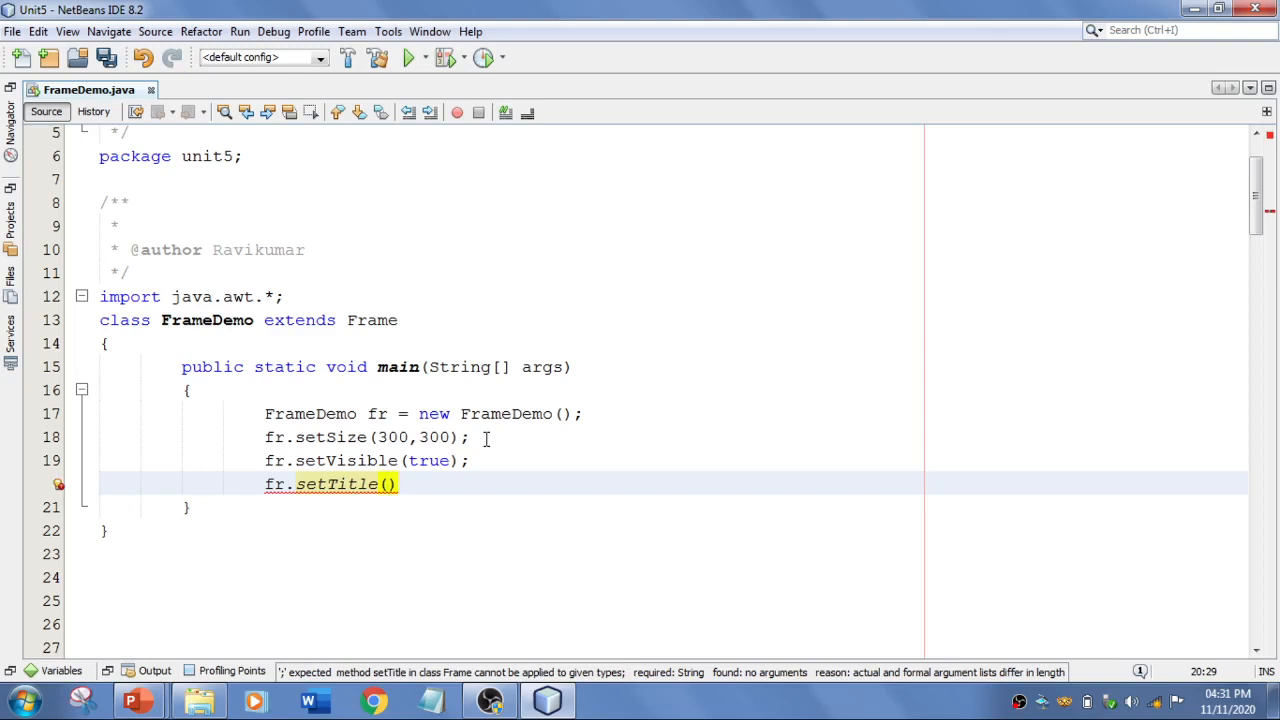
{"action": "type", "text": "RK"}
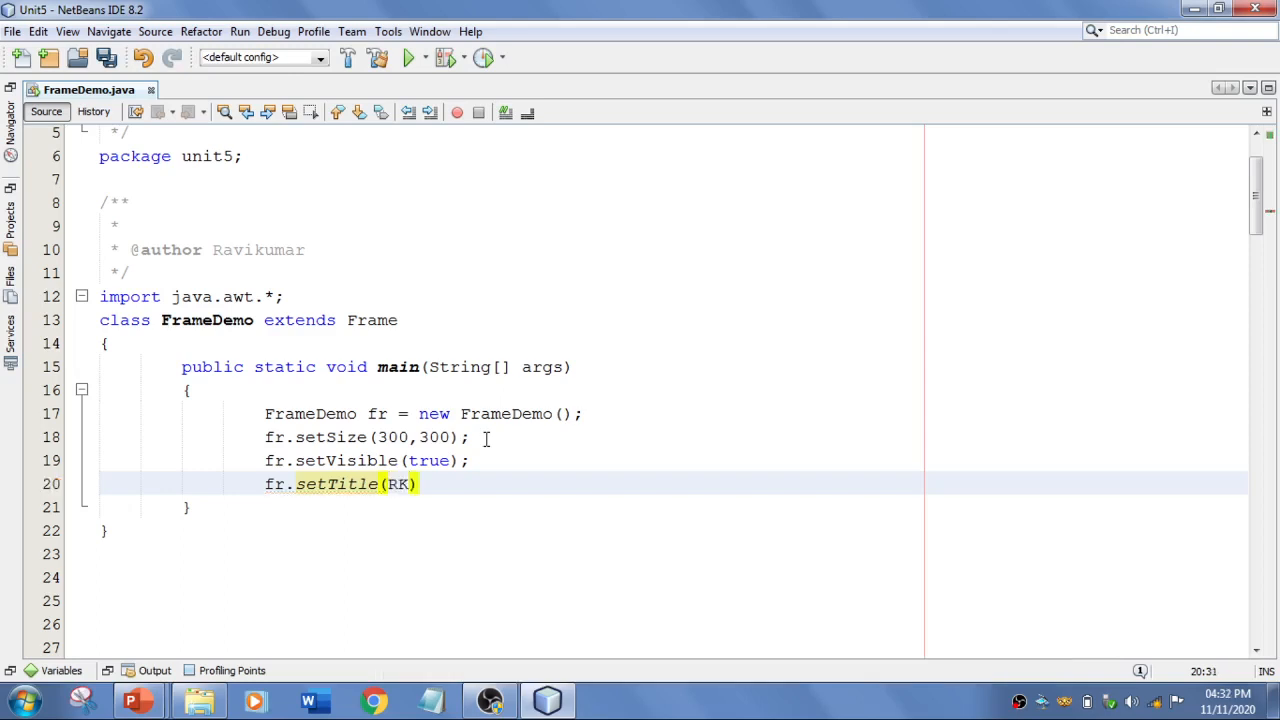
{"action": "type", "text": "KEYNOT"}
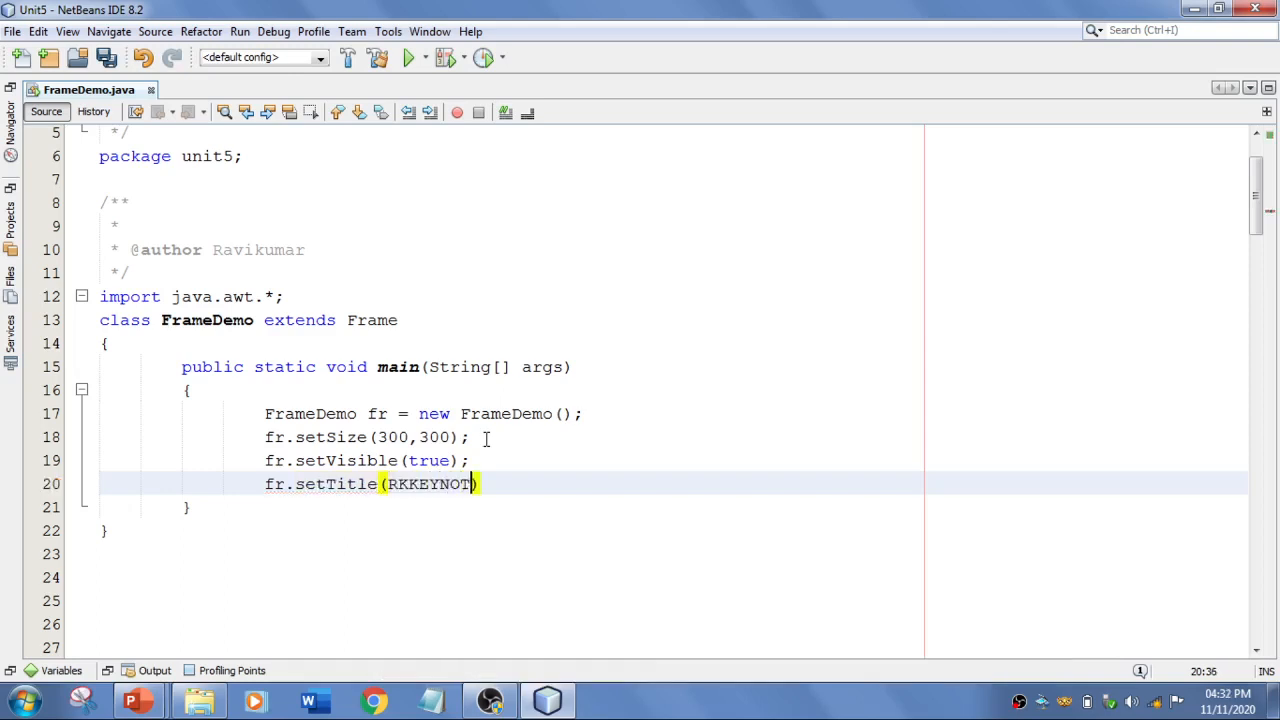
{"action": "type", "text": "ES);"}
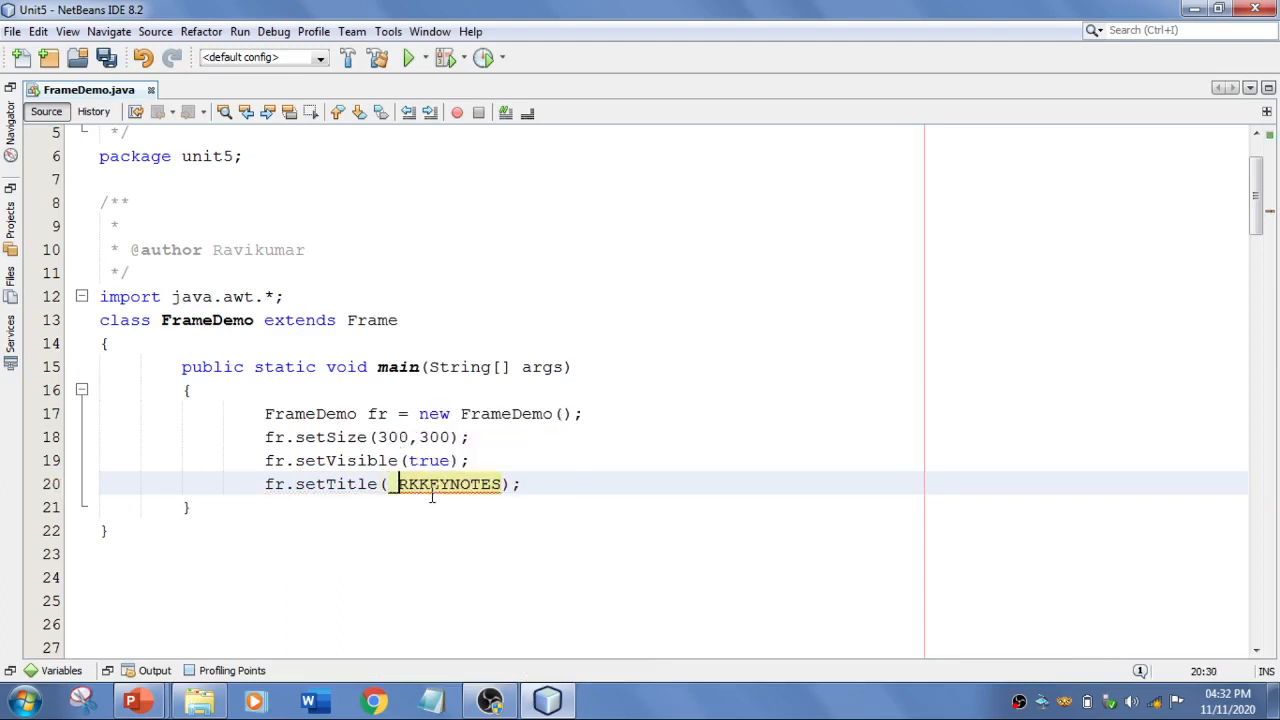
{"action": "type", "text": "\"RK_"}
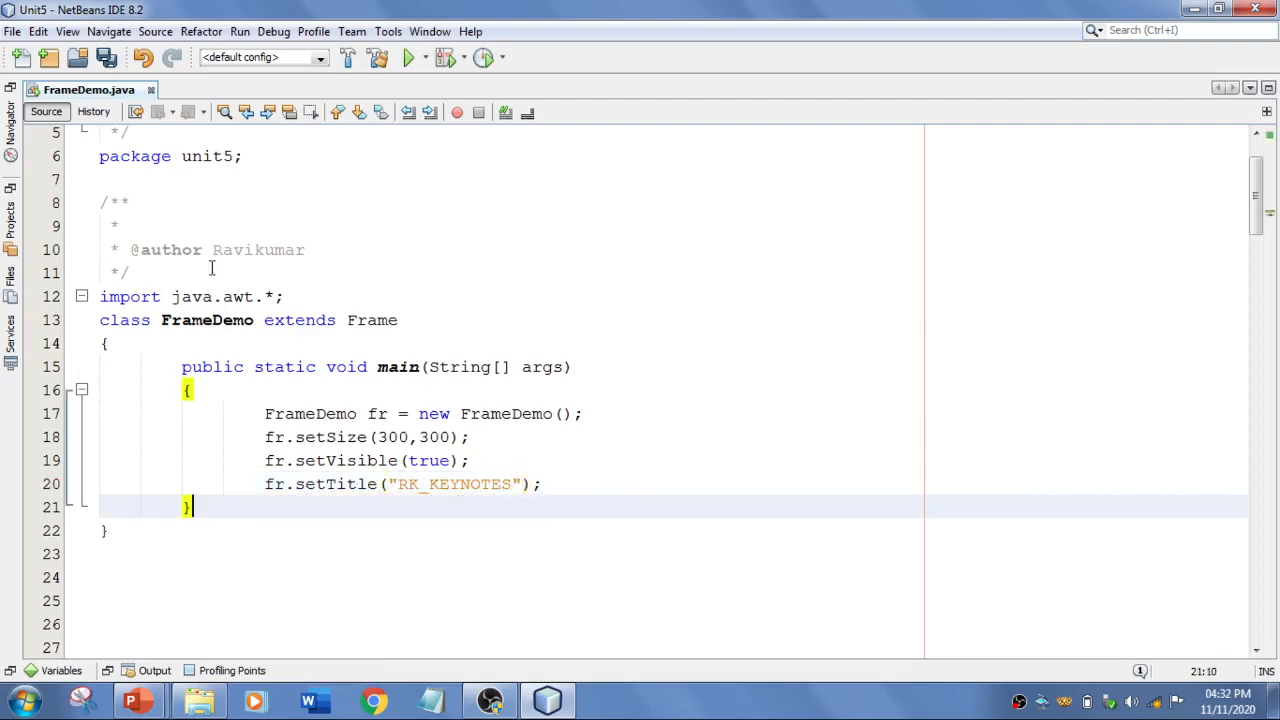
{"action": "left_click", "coordinate": [239, 31]}
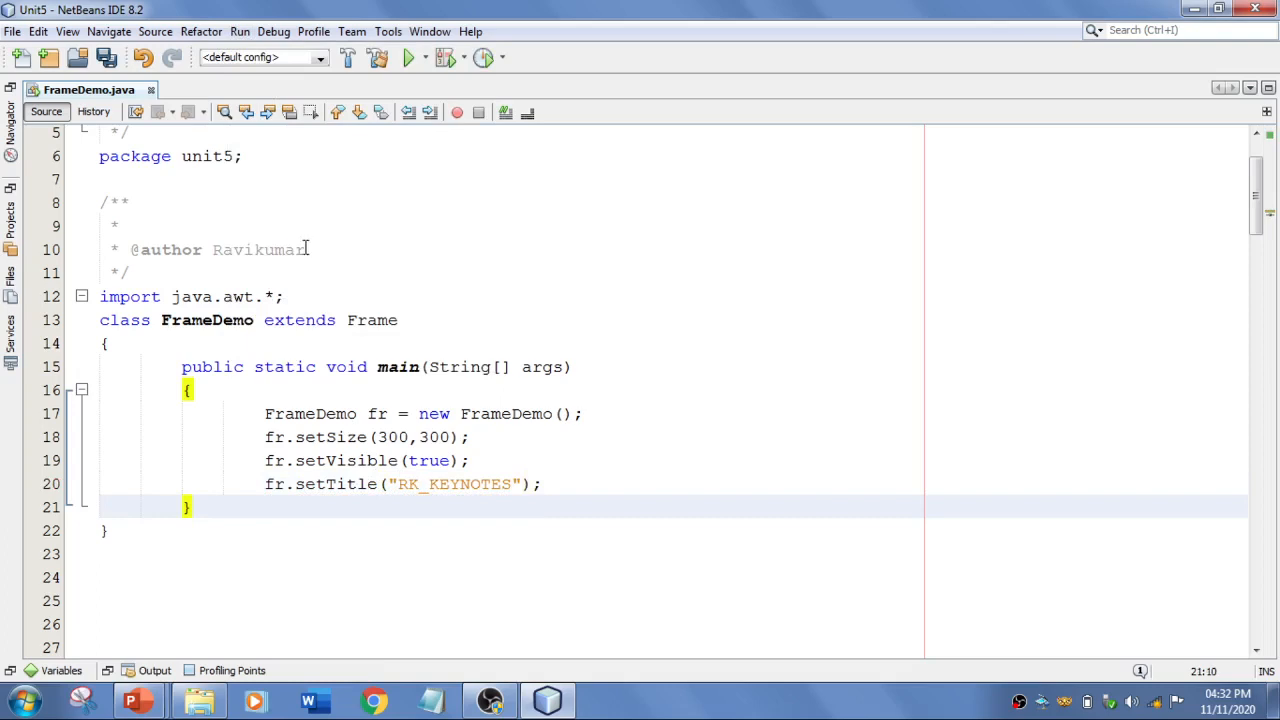
Run FrameDemo to see the RK_KEYNOTES title, then select the first program's code.
{"action": "left_click", "coordinate": [408, 57]}
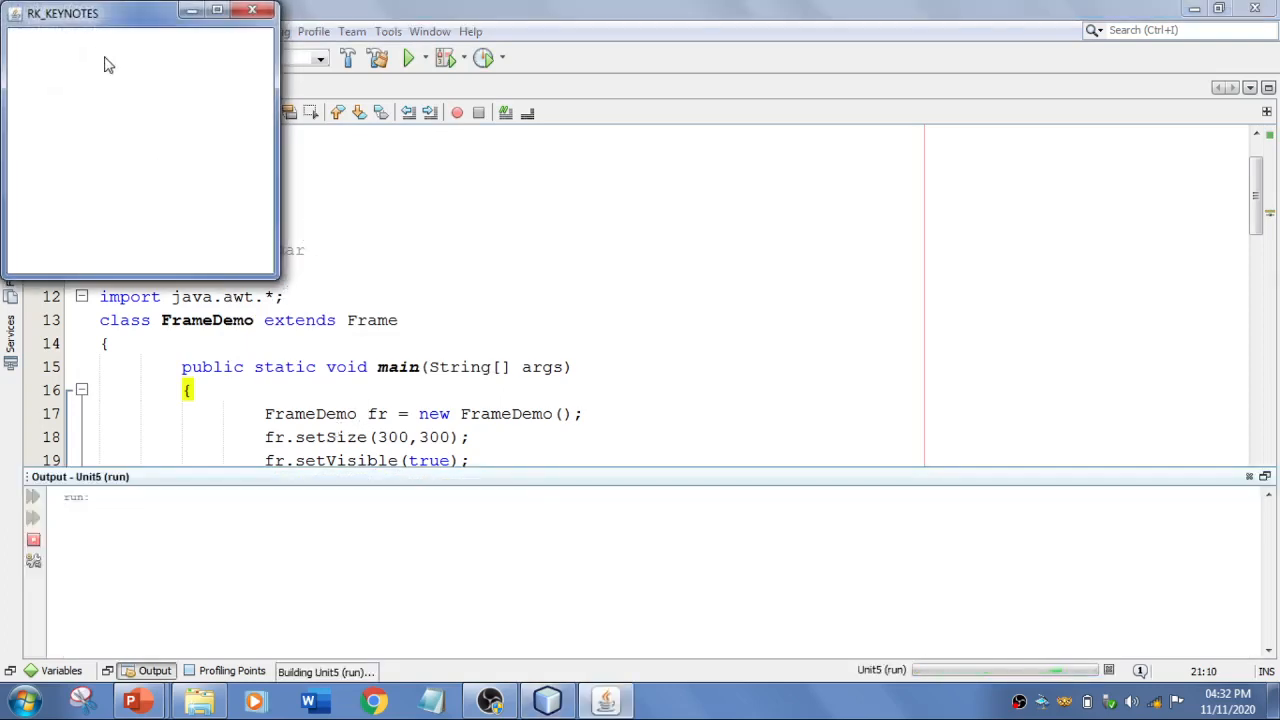
{"action": "left_click_drag", "start_coordinate": [140, 13], "coordinate": [229, 105]}
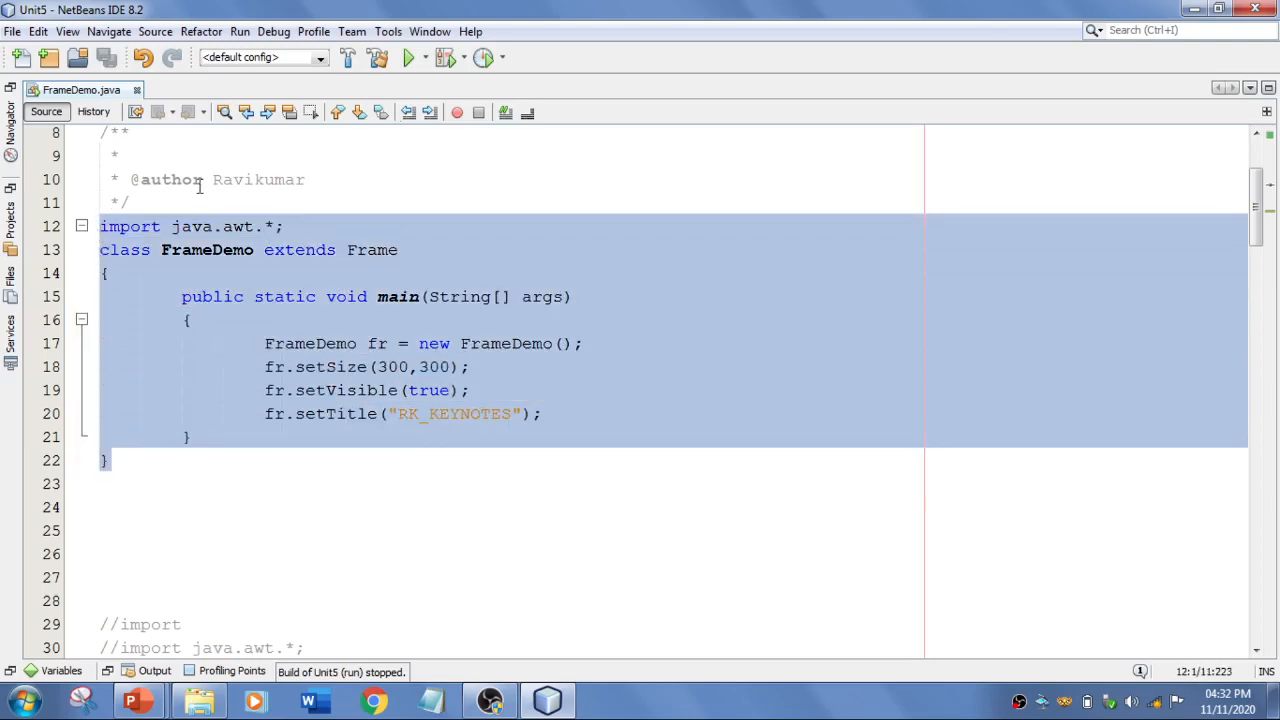
Comment out the first FrameDemo program, uncomment the instance-based Frame version, and run it.
{"action": "left_click", "coordinate": [507, 112]}
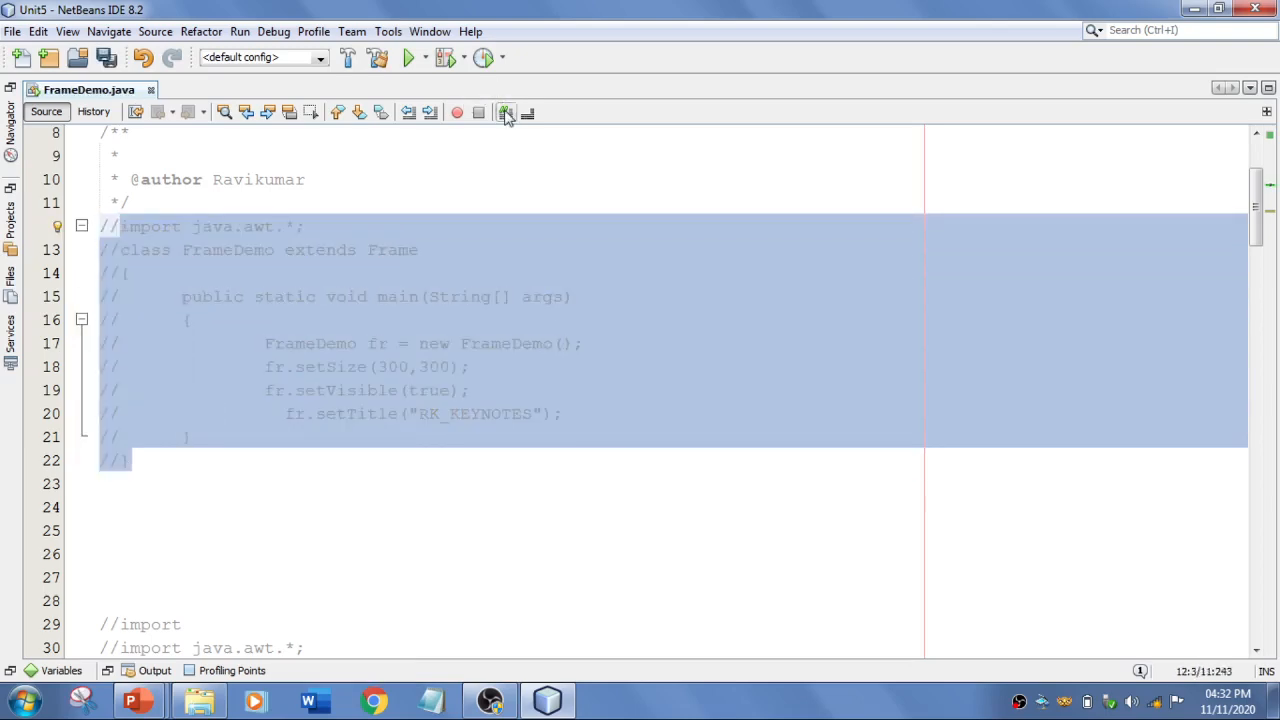
{"action": "scroll", "scroll_direction": "down", "scroll_amount": 3}
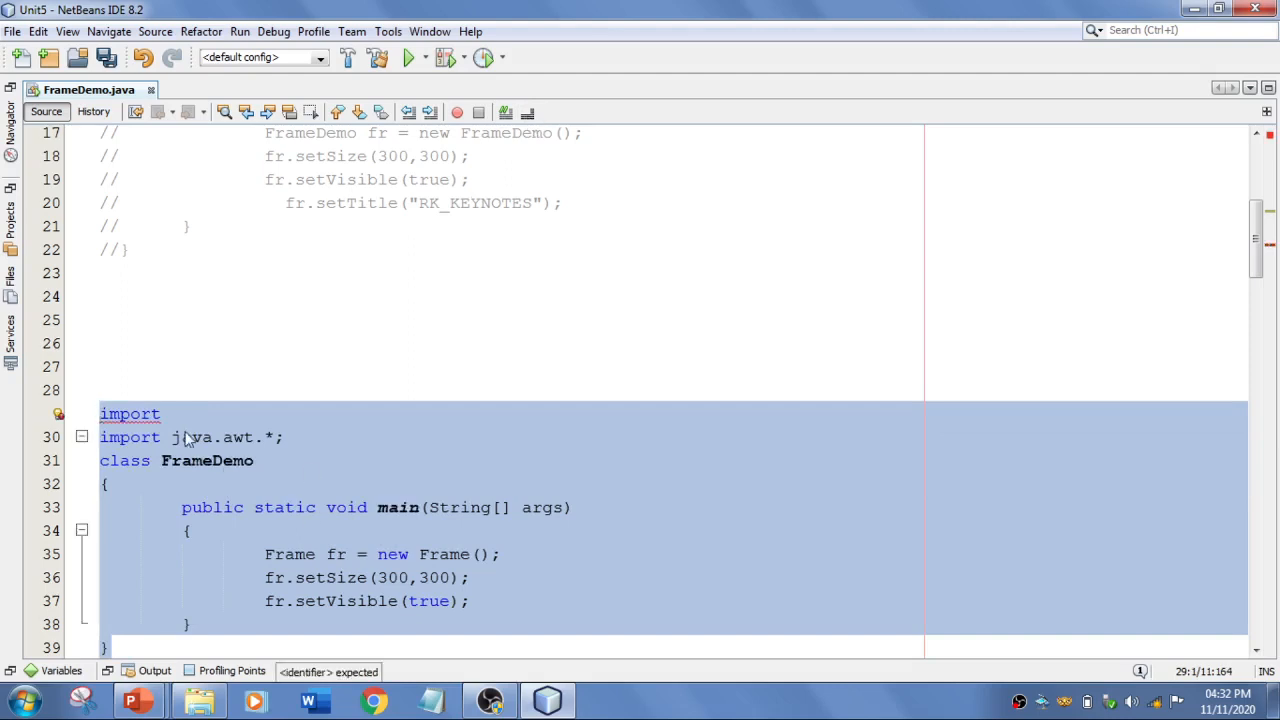
{"action": "left_click", "coordinate": [110, 413]}
{"action": "type", "text": "//"}
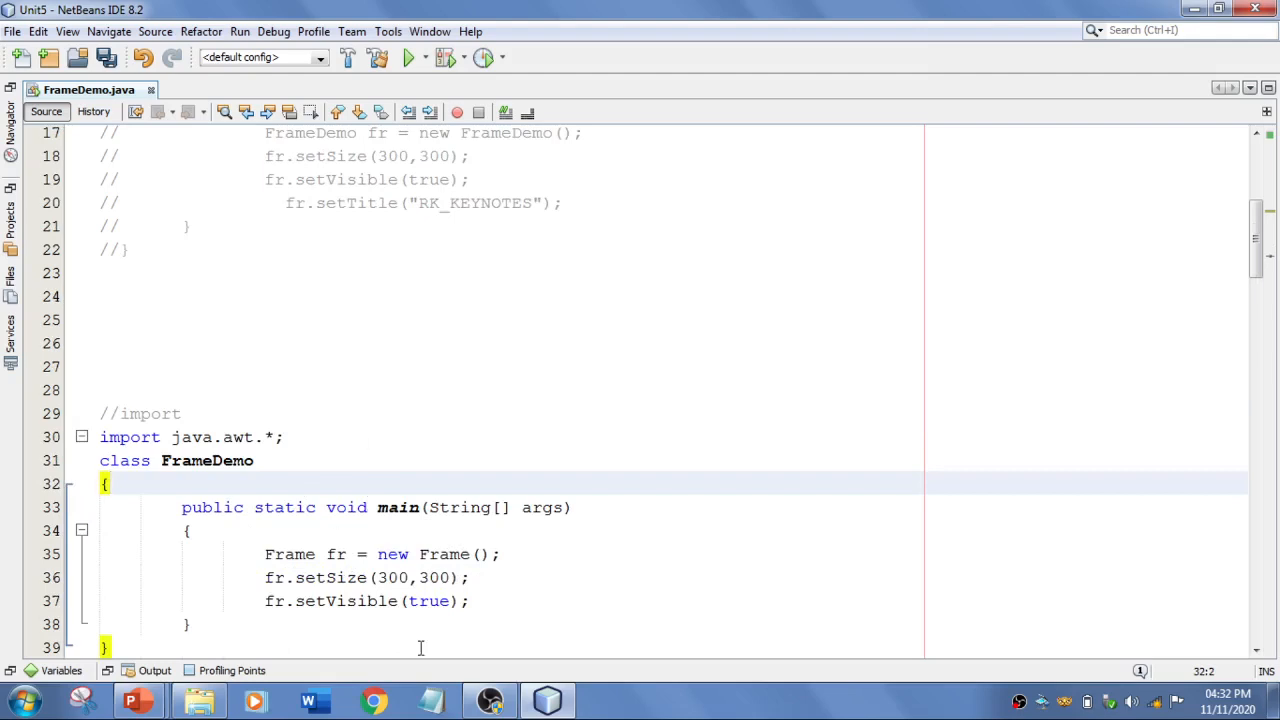
{"action": "left_click", "coordinate": [239, 31]}
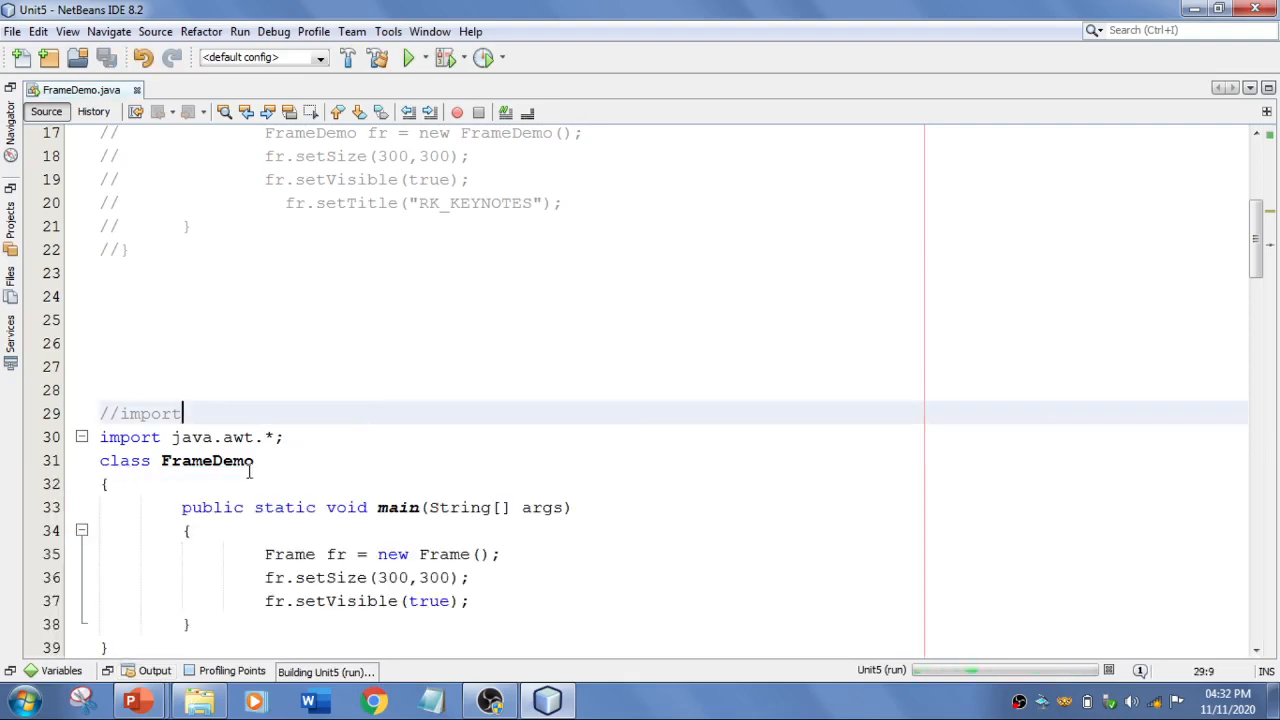
{"action": "double_click", "coordinate": [289, 554]}
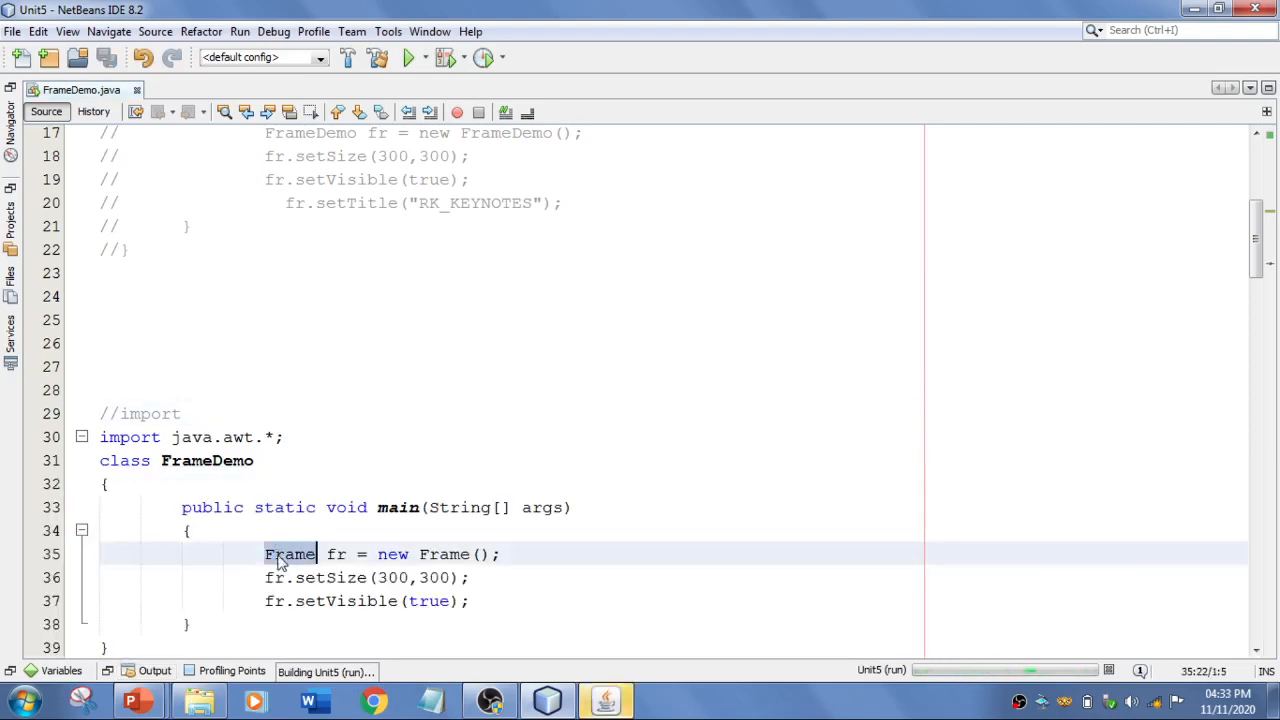